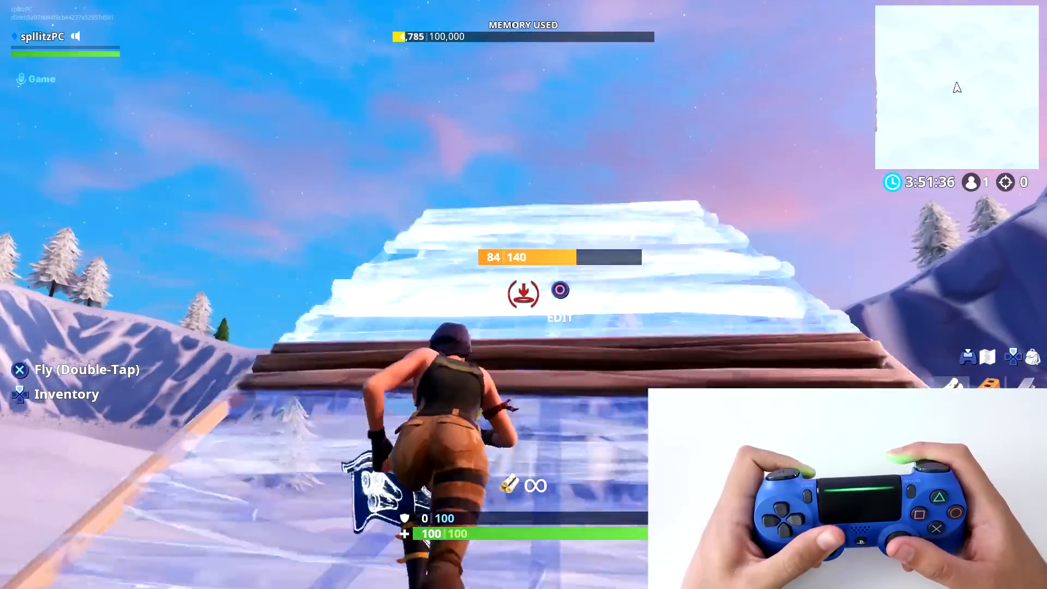
{"action": "mouse_move", "coordinate": [523, 295]}
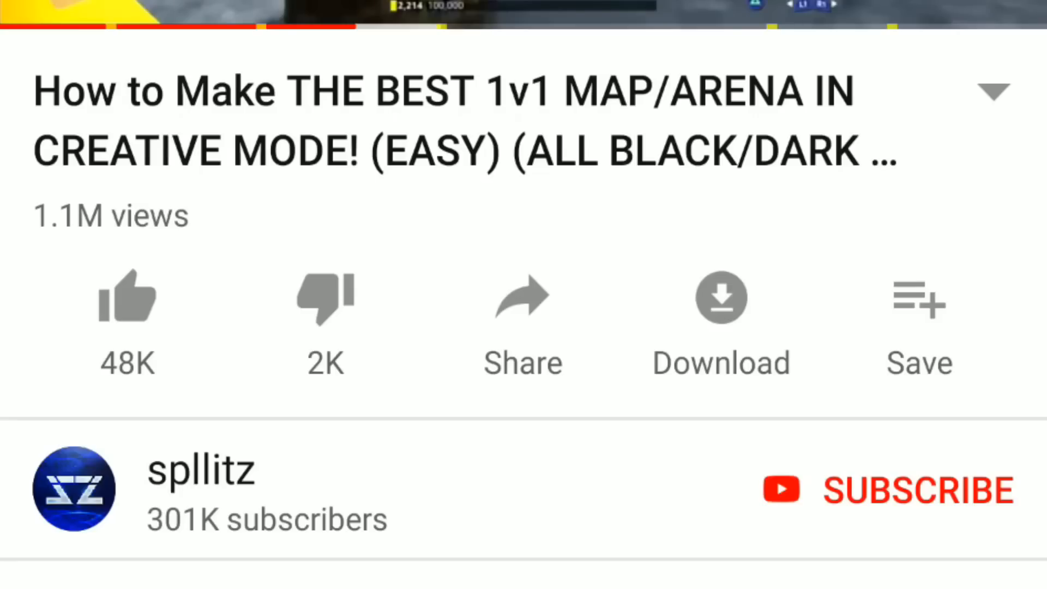
Give the 'best 1v1 creative map' tutorial a thumbs-up like on YouTube.
{"action": "left_click", "coordinate": [127, 297]}
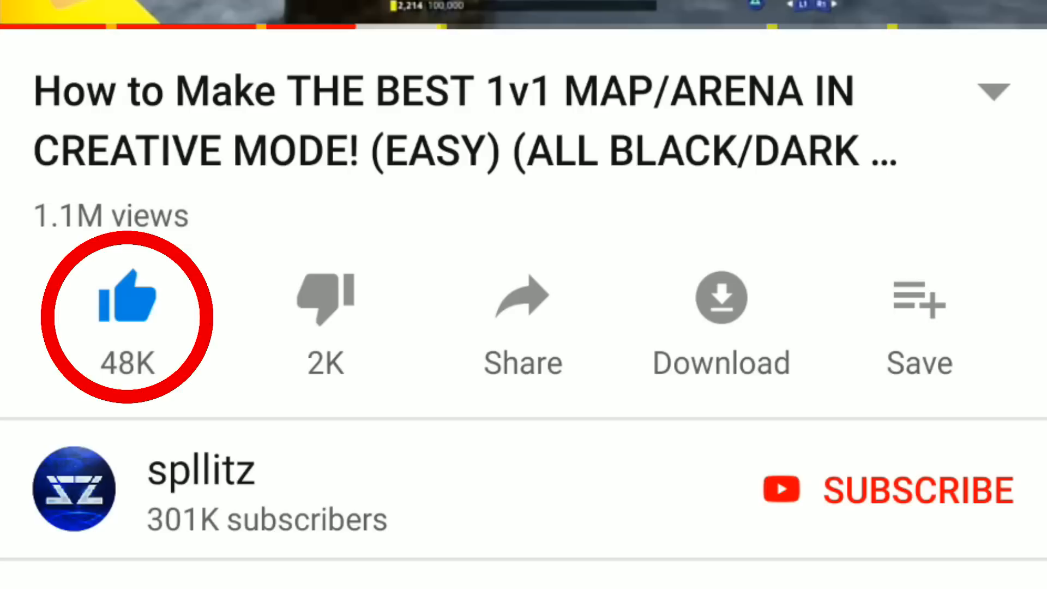
{"action": "left_click", "coordinate": [919, 490]}
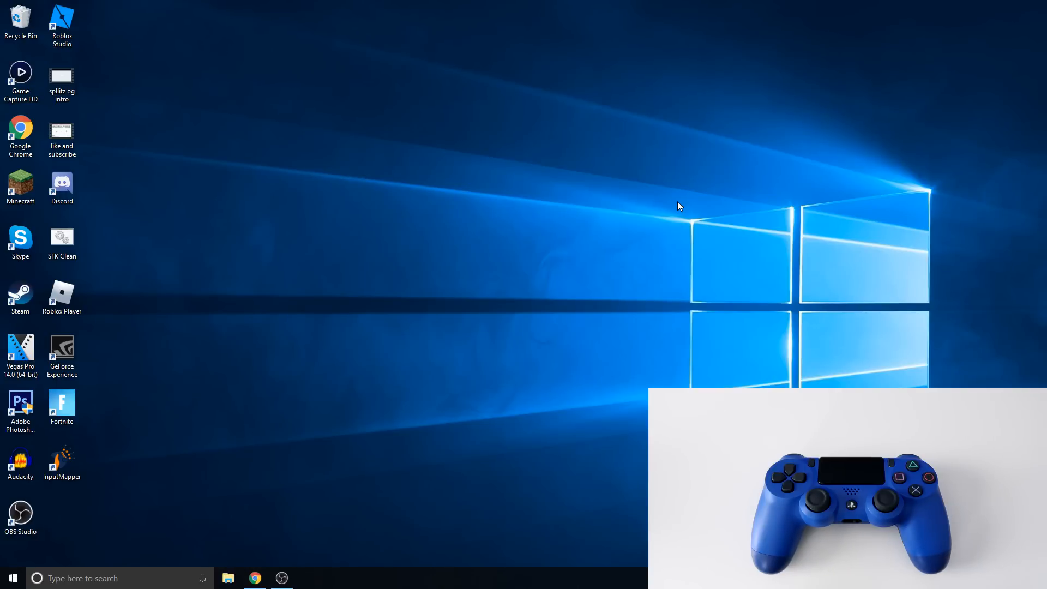
{"action": "mouse_move", "coordinate": [662, 206]}
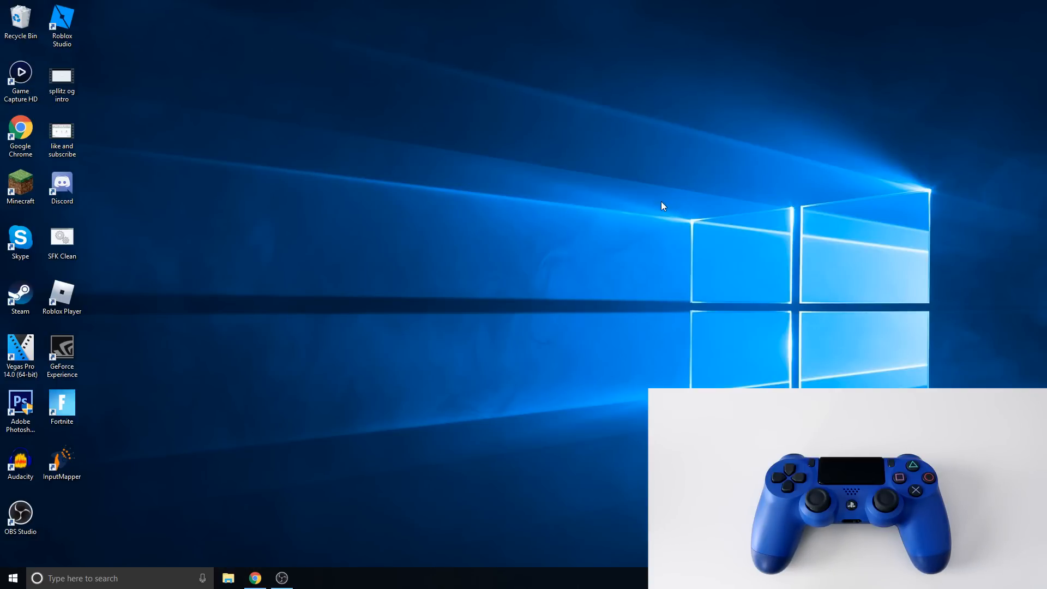
Launch Google Chrome from the taskbar, showing the InputMapper 1.6.10 downloads page.
{"action": "left_click", "coordinate": [62, 463]}
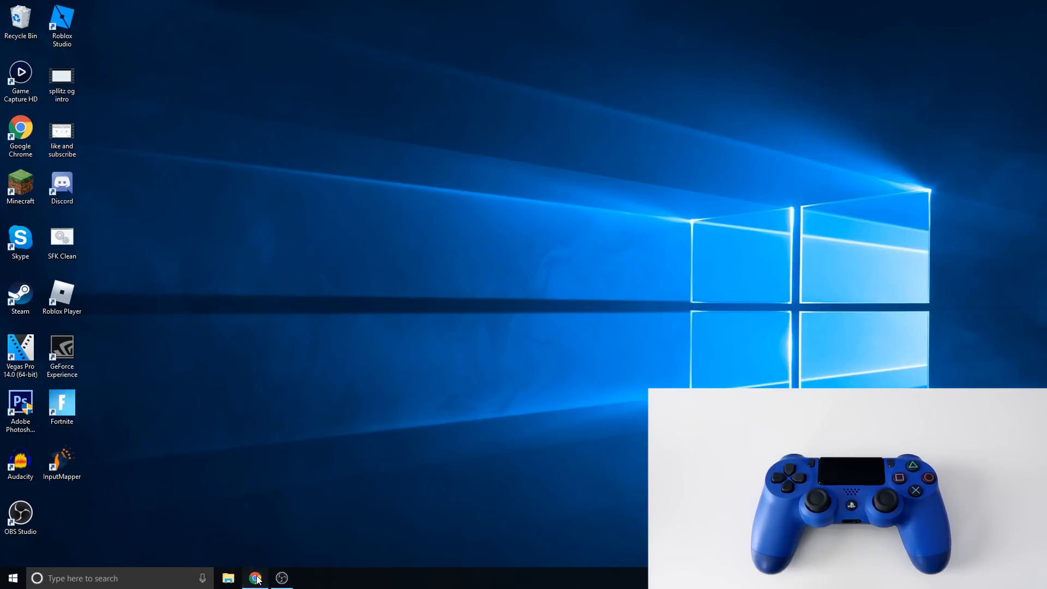
{"action": "left_click", "coordinate": [256, 578]}
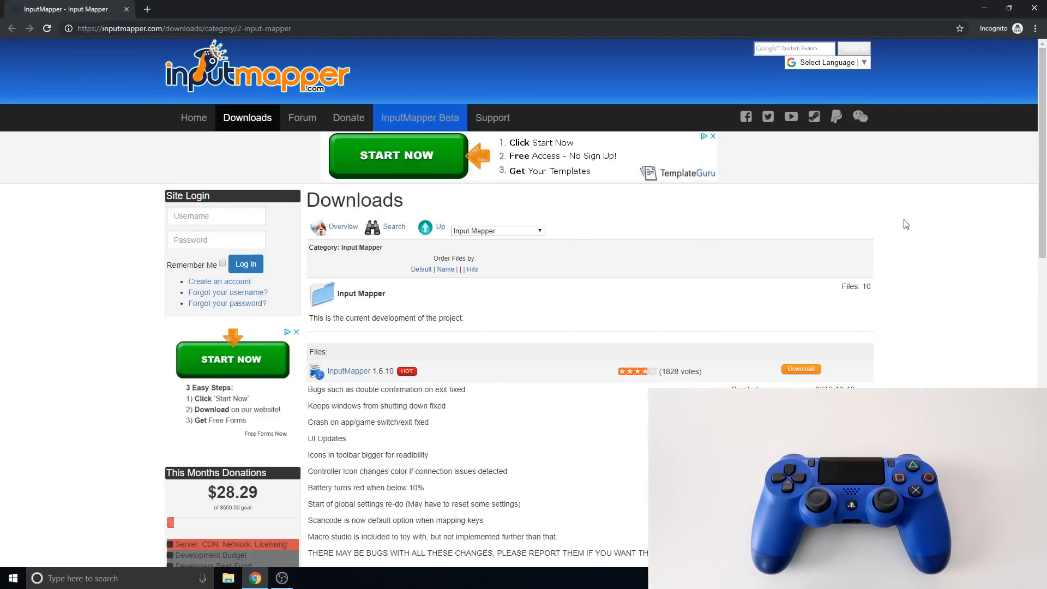
{"action": "mouse_move", "coordinate": [825, 366]}
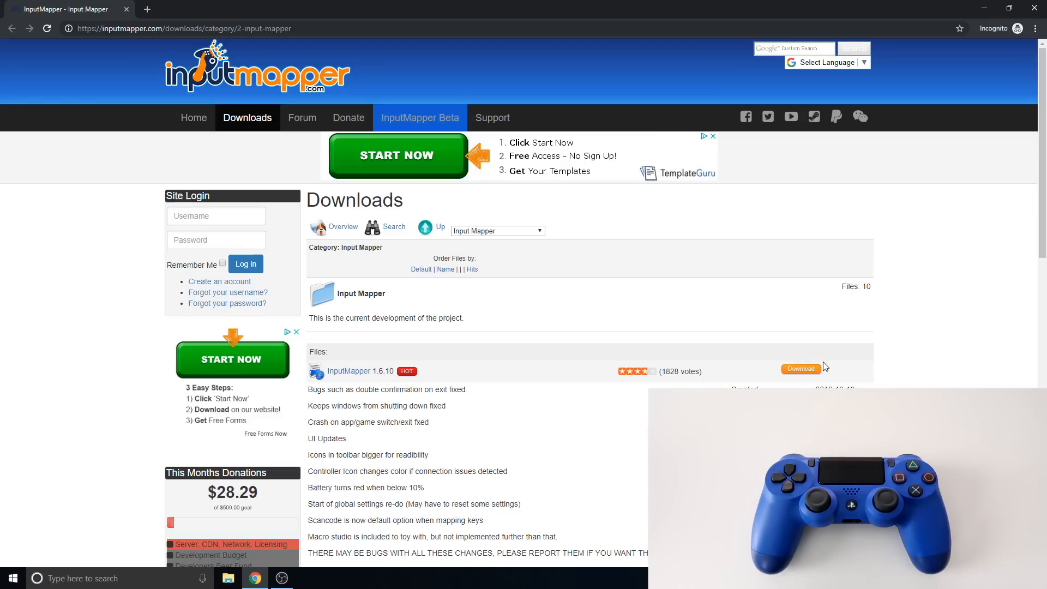
{"action": "mouse_move", "coordinate": [892, 327]}
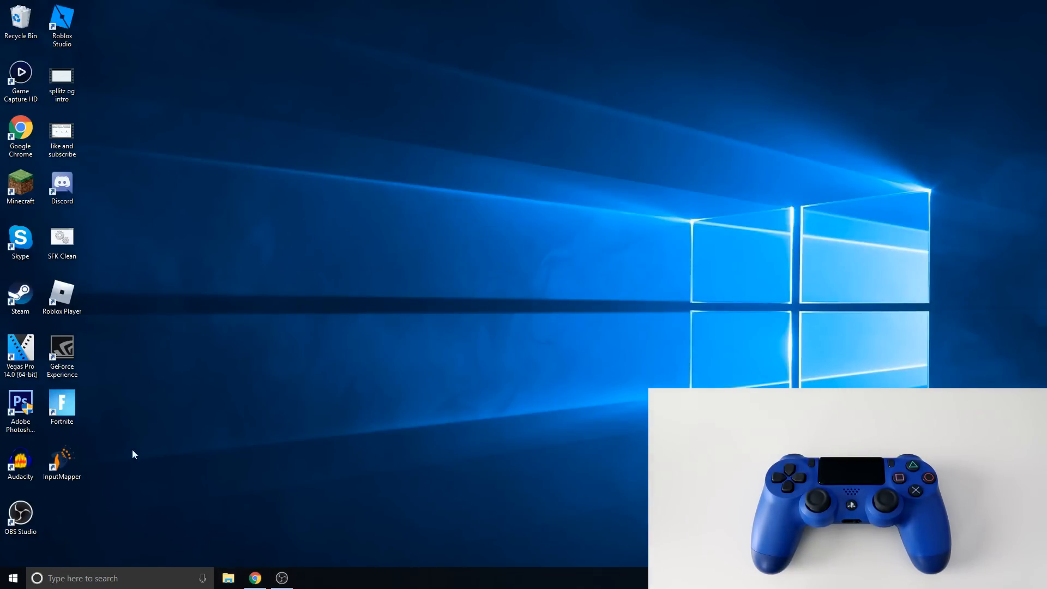
{"action": "mouse_move", "coordinate": [159, 453]}
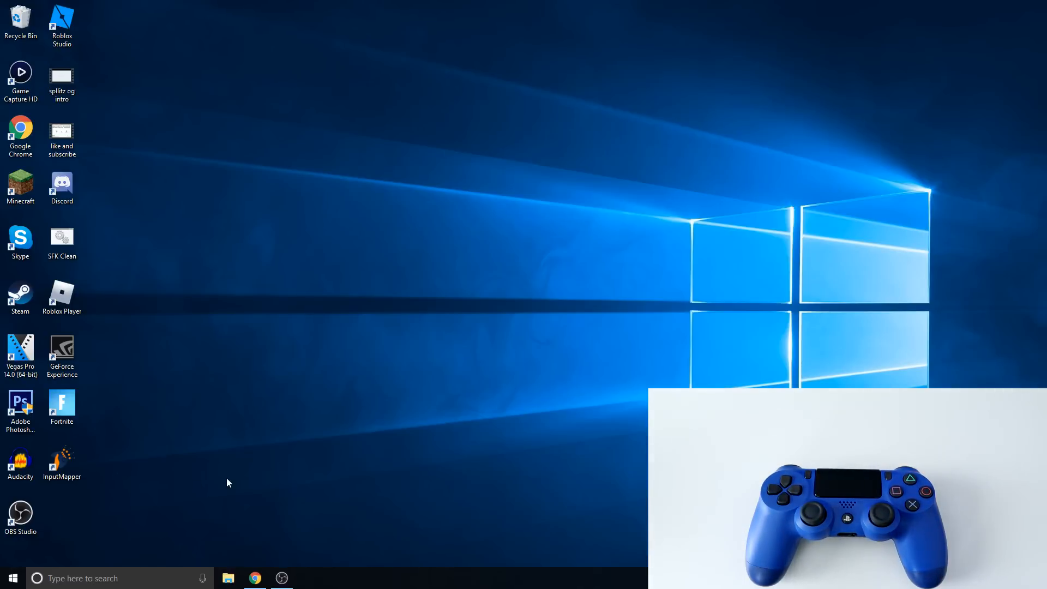
Open Windows Settings from the Start menu.
{"action": "left_click", "coordinate": [11, 577]}
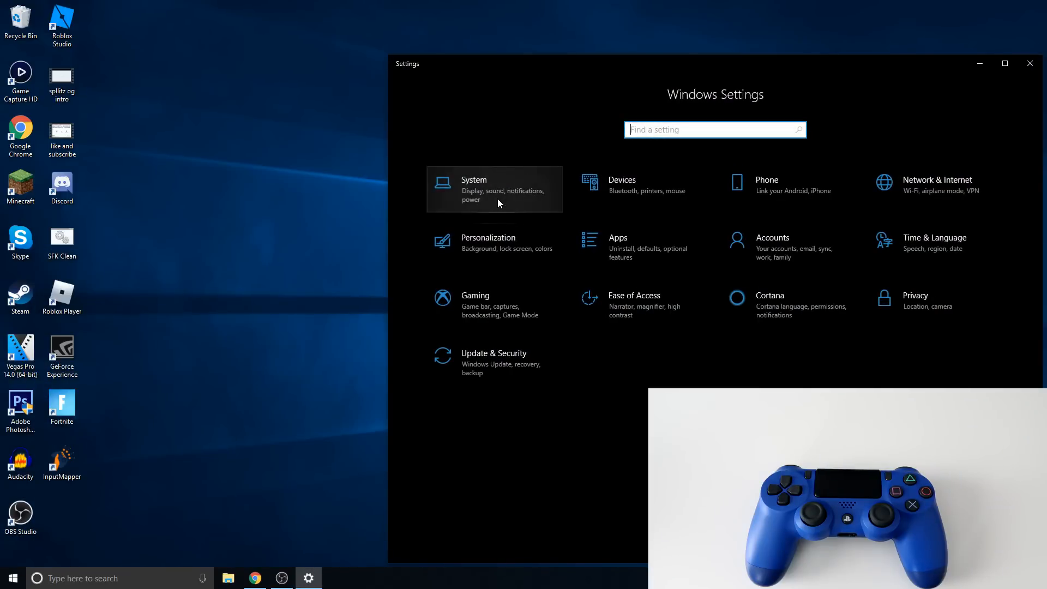
Pair the PS4 Wireless Controller over Bluetooth, close Settings, and start InputMapper.
{"action": "left_click", "coordinate": [621, 185]}
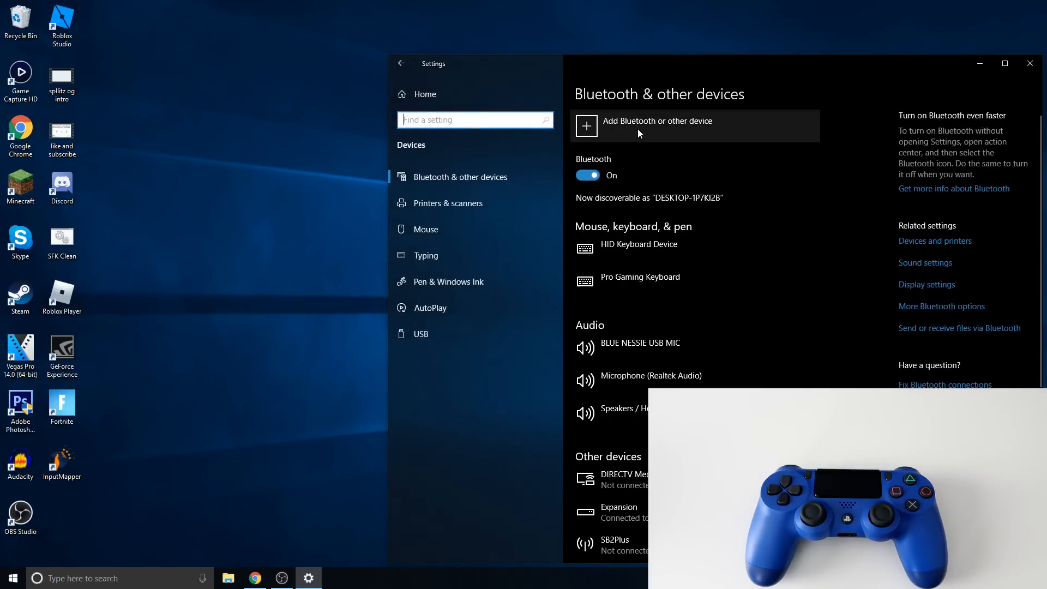
{"action": "left_click", "coordinate": [657, 122]}
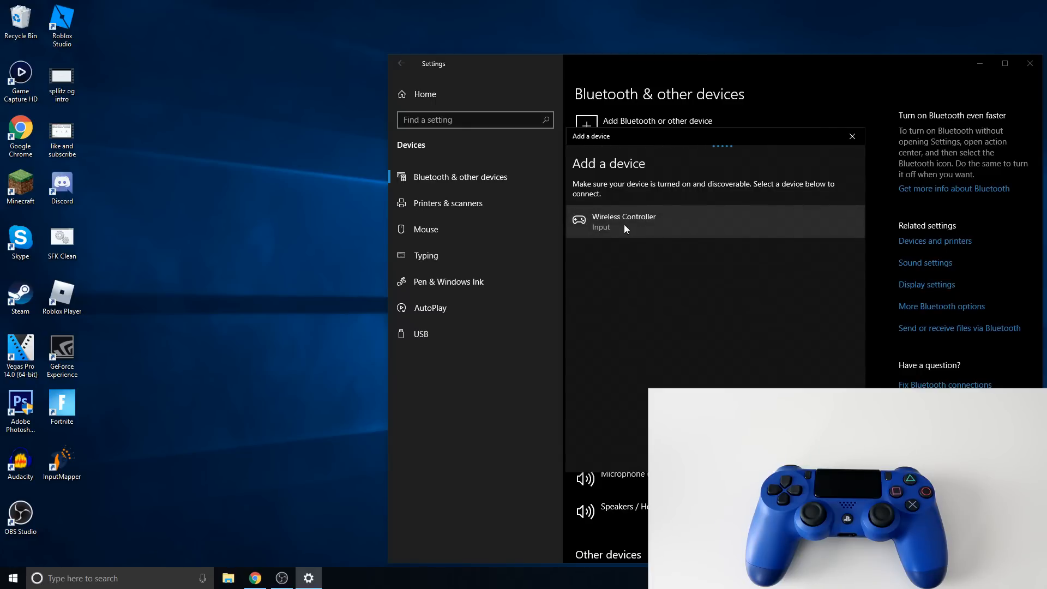
{"action": "left_click", "coordinate": [714, 221]}
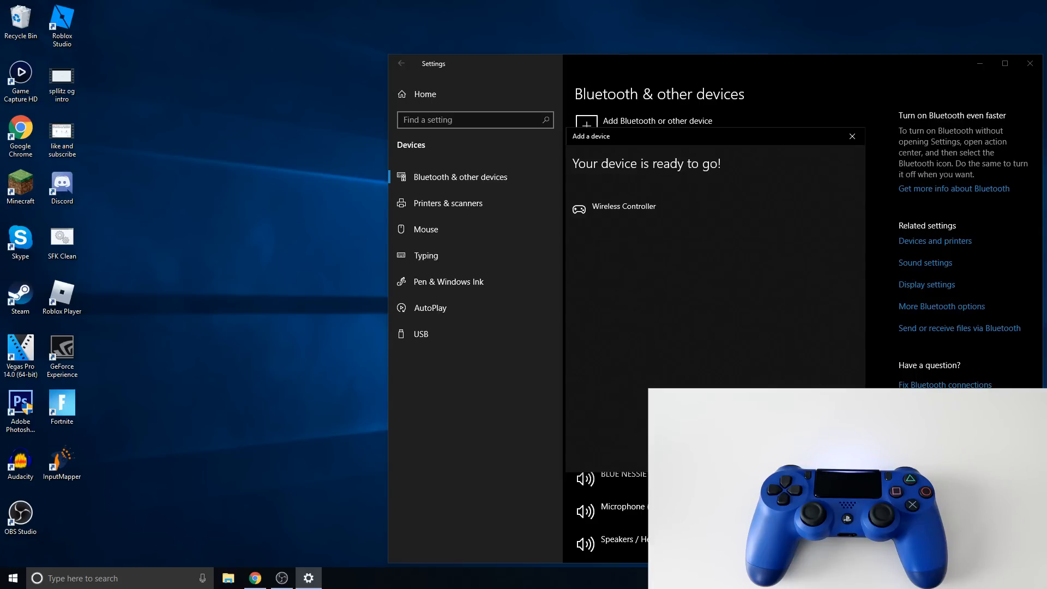
{"action": "left_click", "coordinate": [852, 136]}
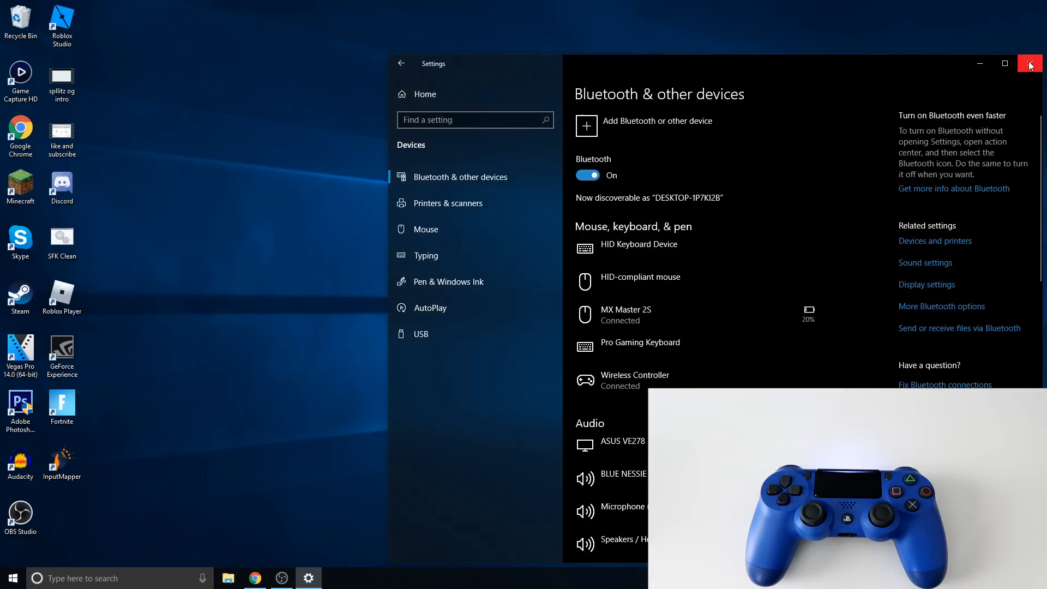
{"action": "left_click", "coordinate": [1030, 63]}
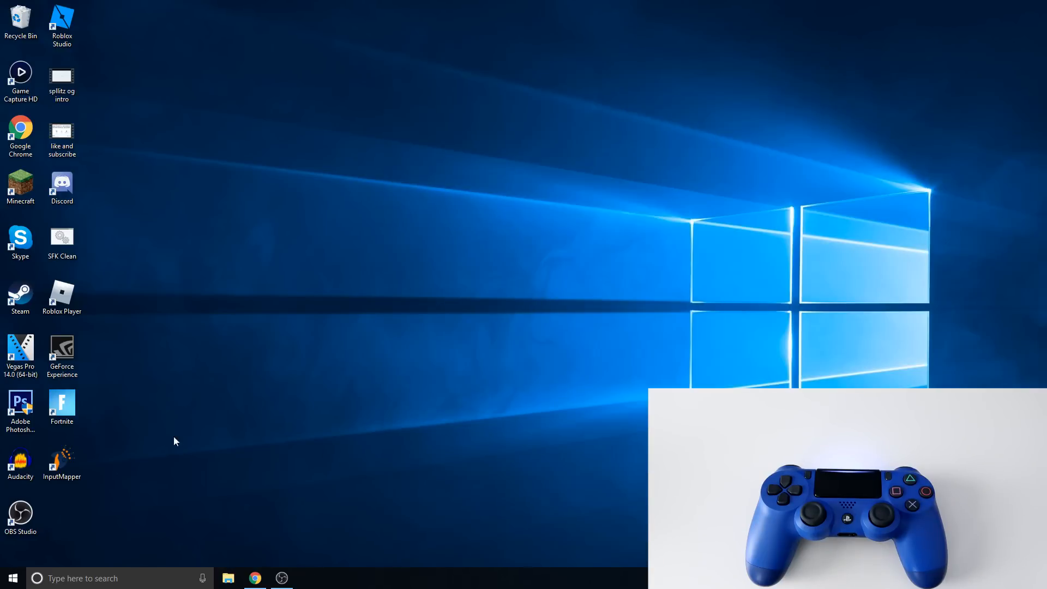
{"action": "double_click", "coordinate": [62, 459]}
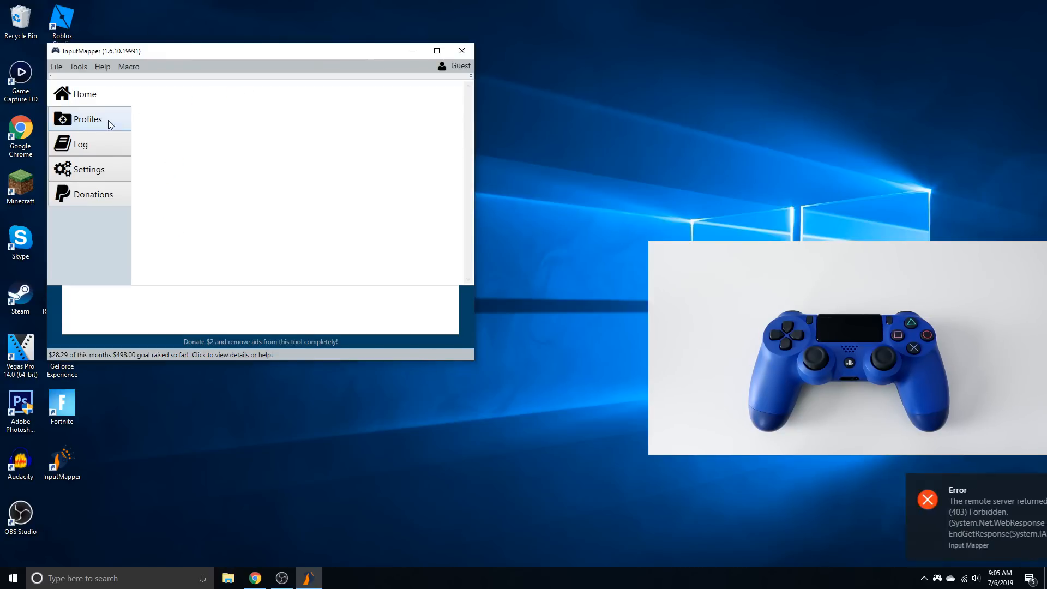
{"action": "mouse_move", "coordinate": [206, 136]}
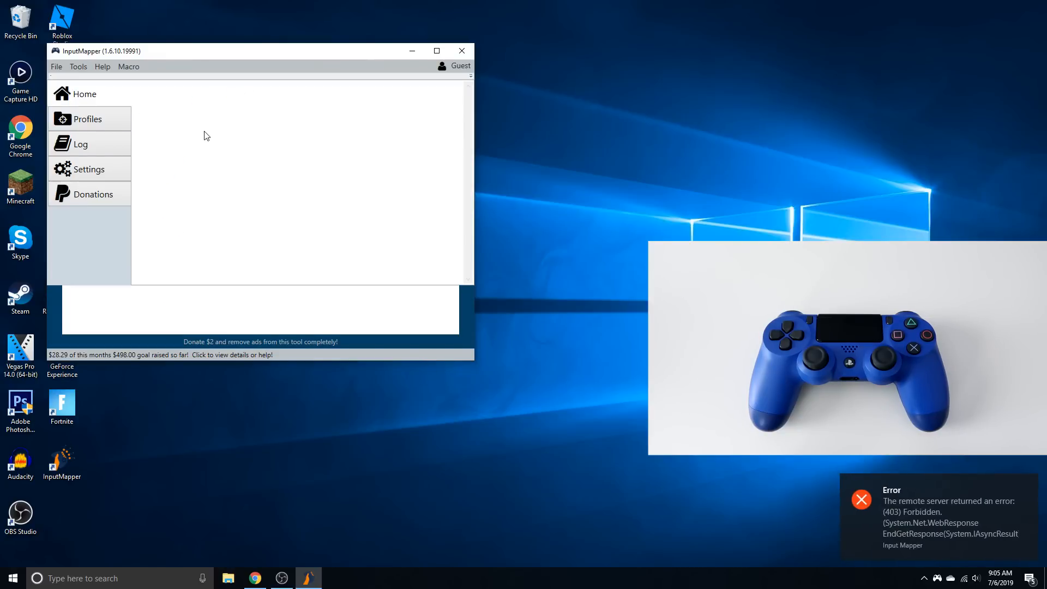
Add a new InputMapper profile emulating an Xbox 360 Controller, then close InputMapper.
{"action": "left_click", "coordinate": [86, 119]}
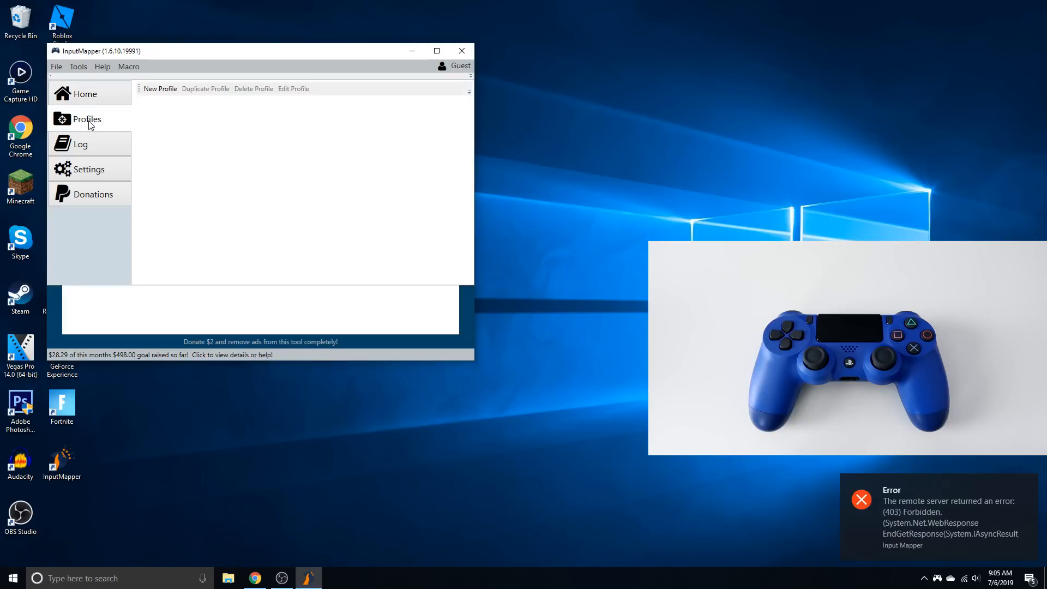
{"action": "mouse_move", "coordinate": [160, 88]}
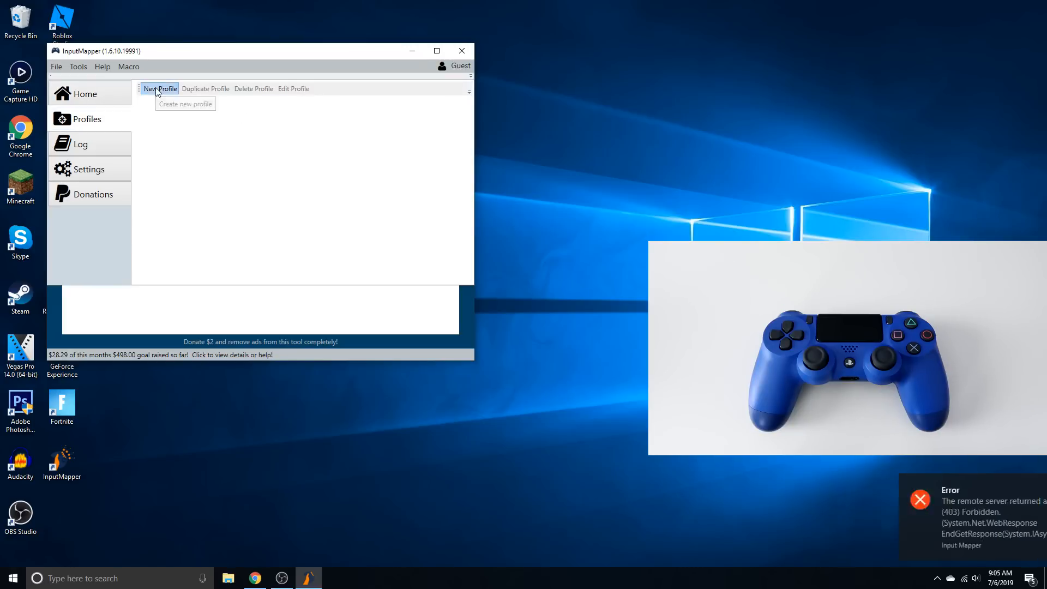
{"action": "left_click", "coordinate": [160, 88]}
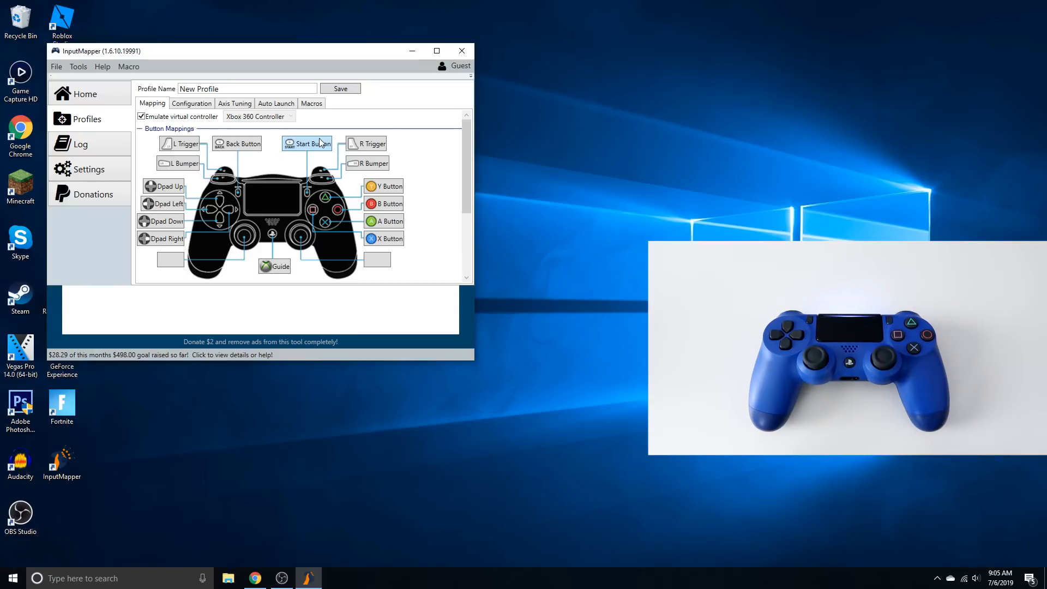
{"action": "mouse_move", "coordinate": [1030, 527]}
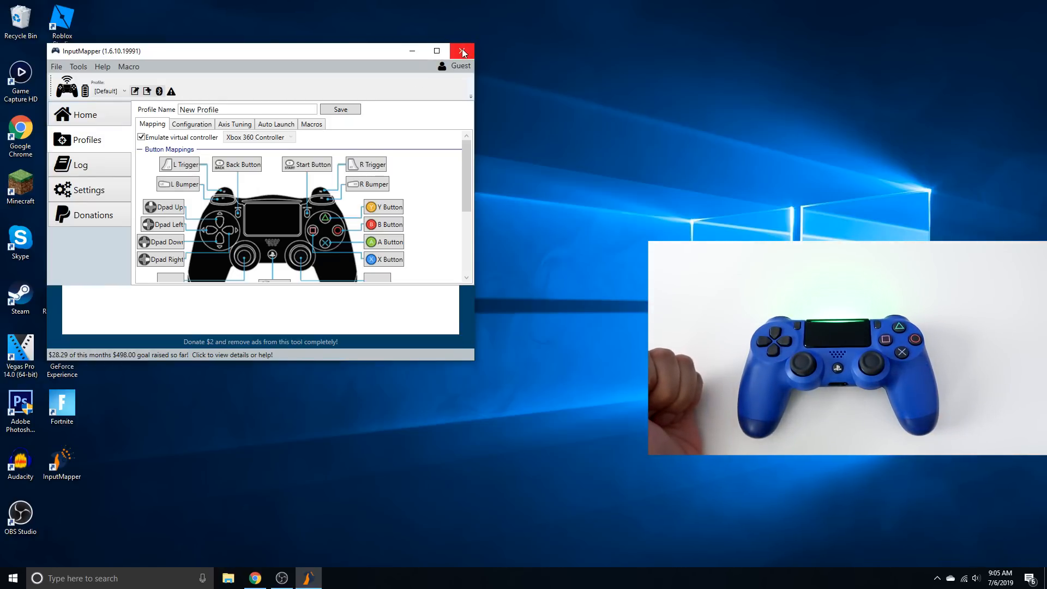
{"action": "left_click", "coordinate": [462, 50]}
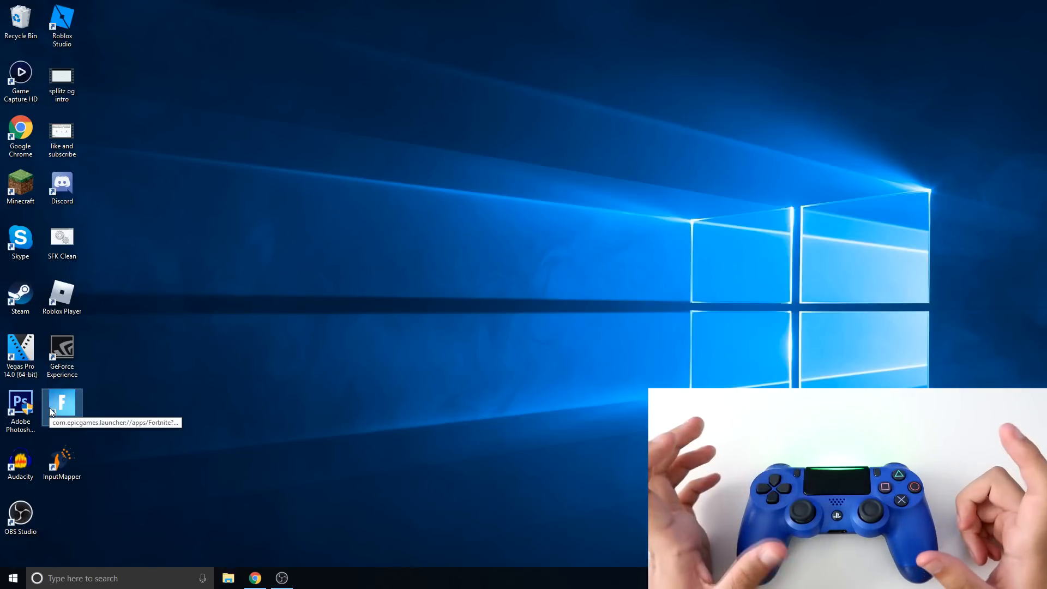
Start Fortnite from its desktop shortcut.
{"action": "double_click", "coordinate": [62, 405]}
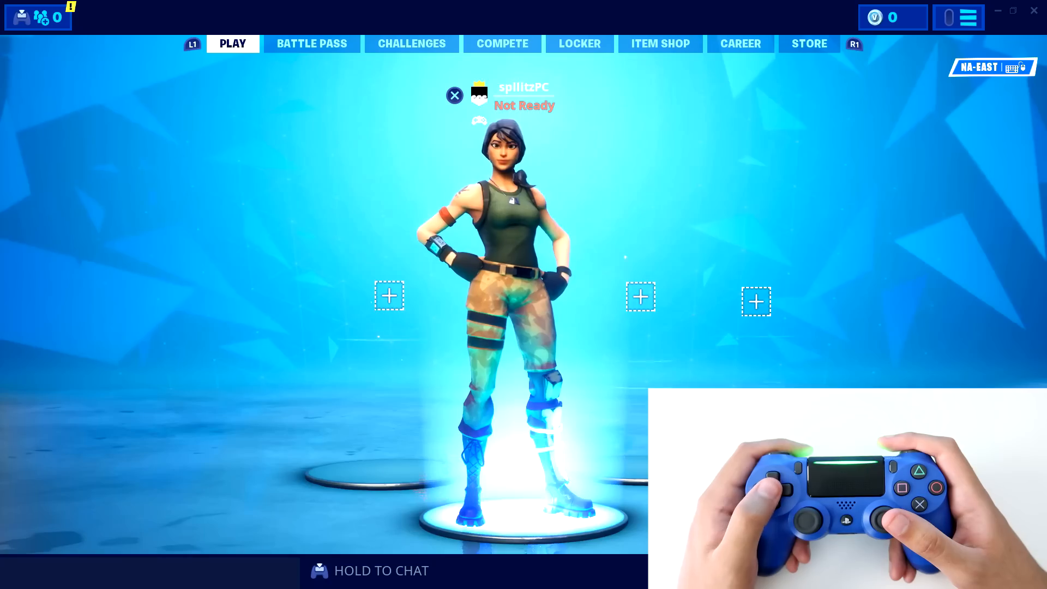
Cycle through the Battle Pass, Challenges and Play lobby tabs, then open the side menu.
{"action": "left_click", "coordinate": [311, 44]}
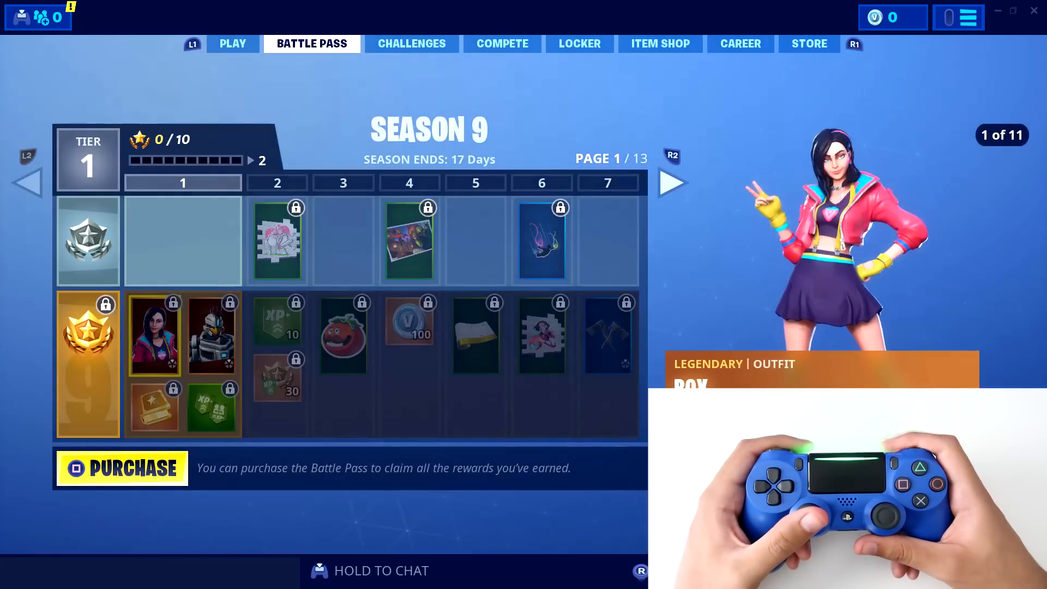
{"action": "left_click", "coordinate": [412, 44]}
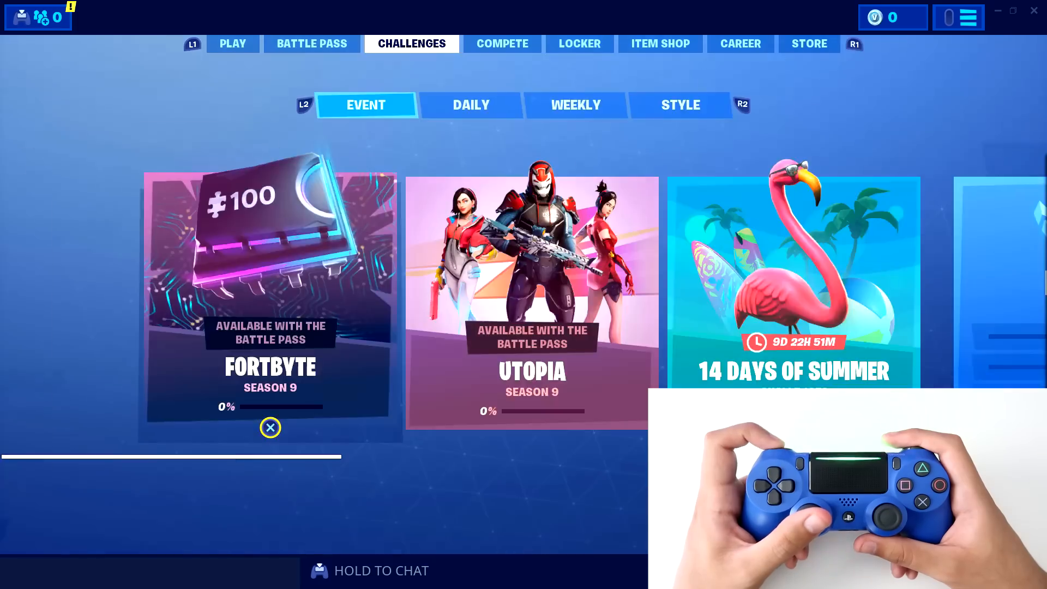
{"action": "left_click", "coordinate": [233, 43]}
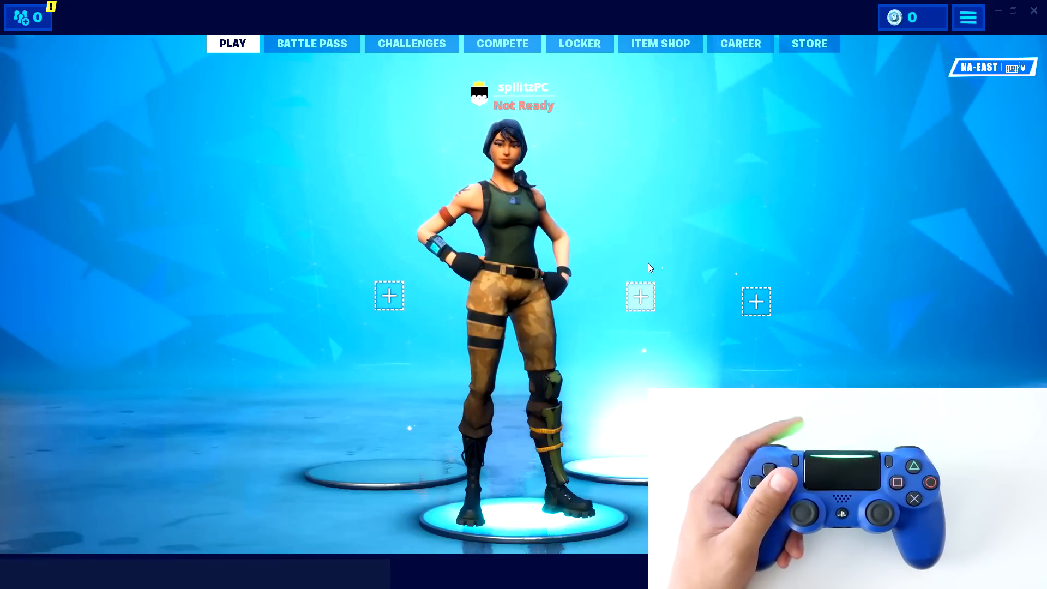
{"action": "left_click", "coordinate": [411, 44]}
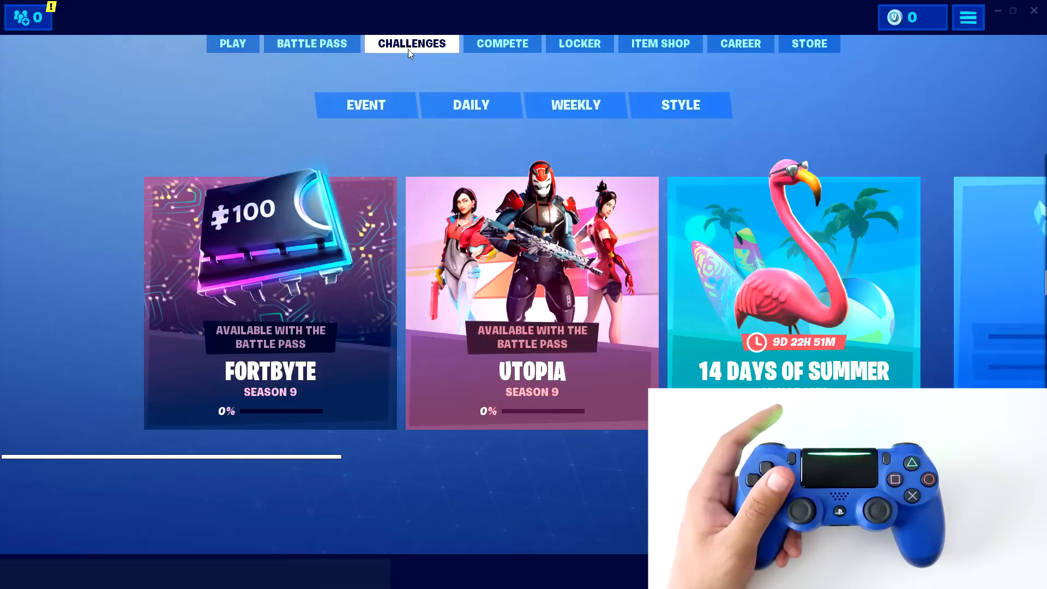
{"action": "left_click", "coordinate": [232, 44]}
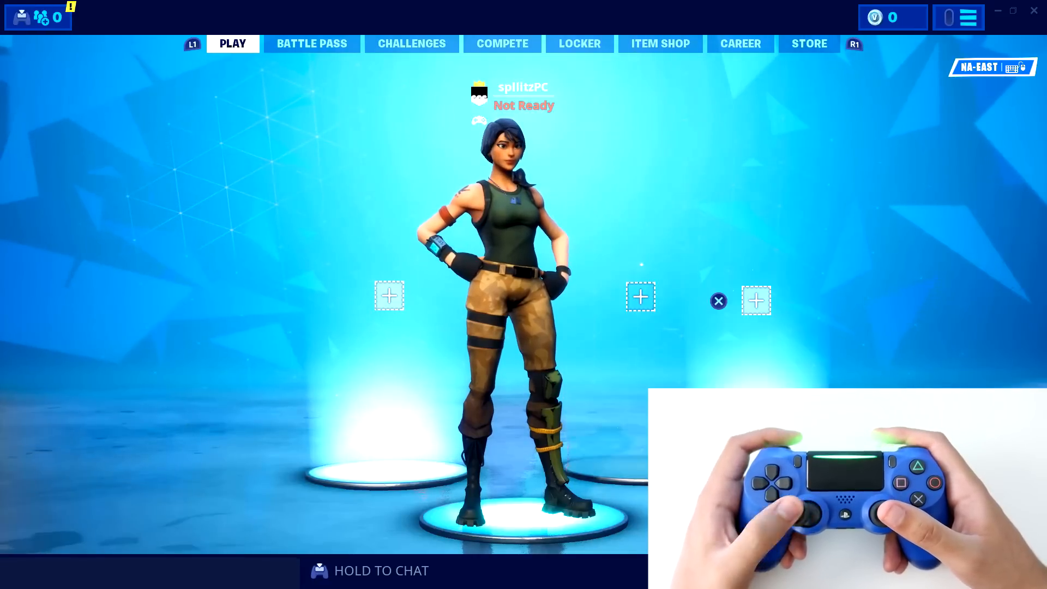
{"action": "left_click", "coordinate": [968, 17]}
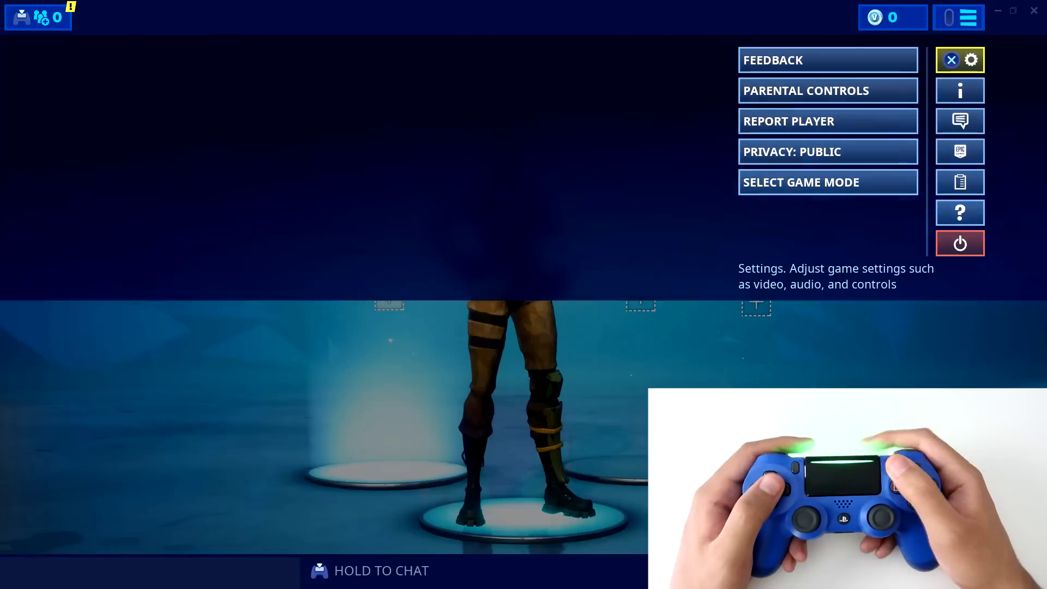
Go to Settings > Controller and select the Builder Pro controller configuration.
{"action": "left_click", "coordinate": [971, 59]}
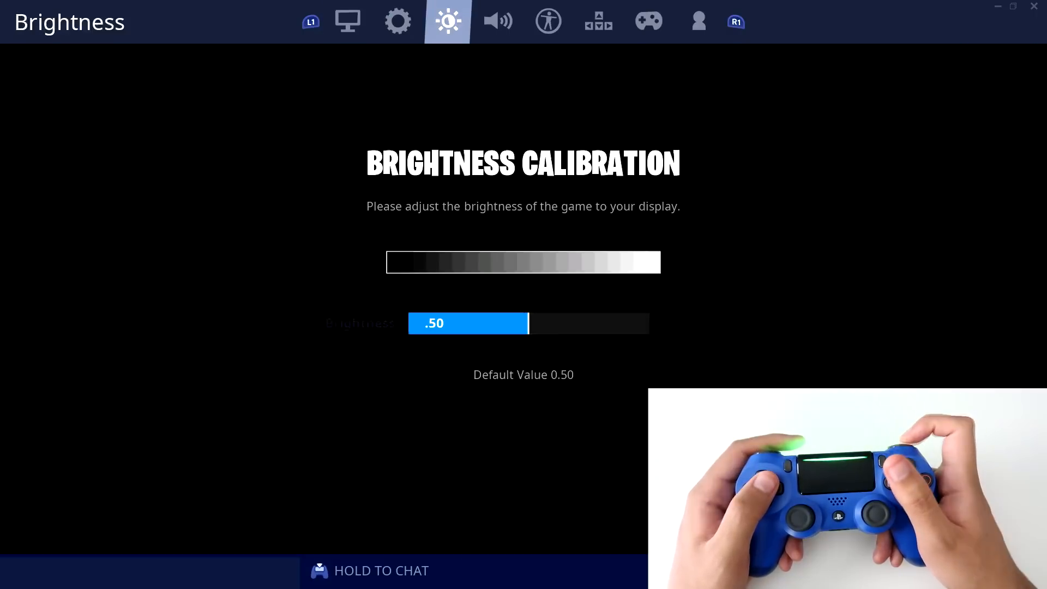
{"action": "left_click", "coordinate": [647, 21]}
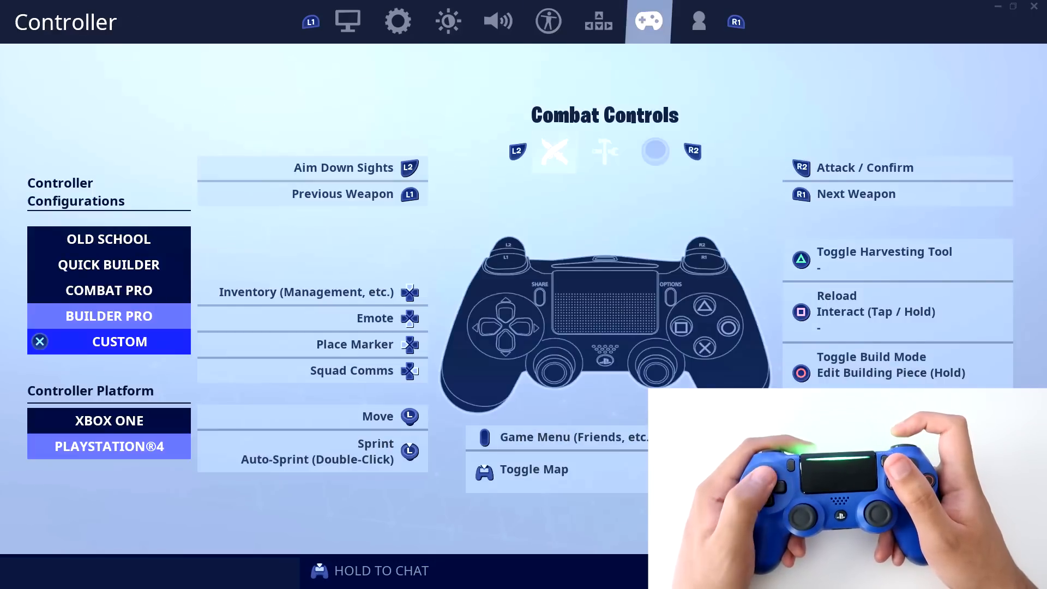
{"action": "left_click", "coordinate": [109, 315]}
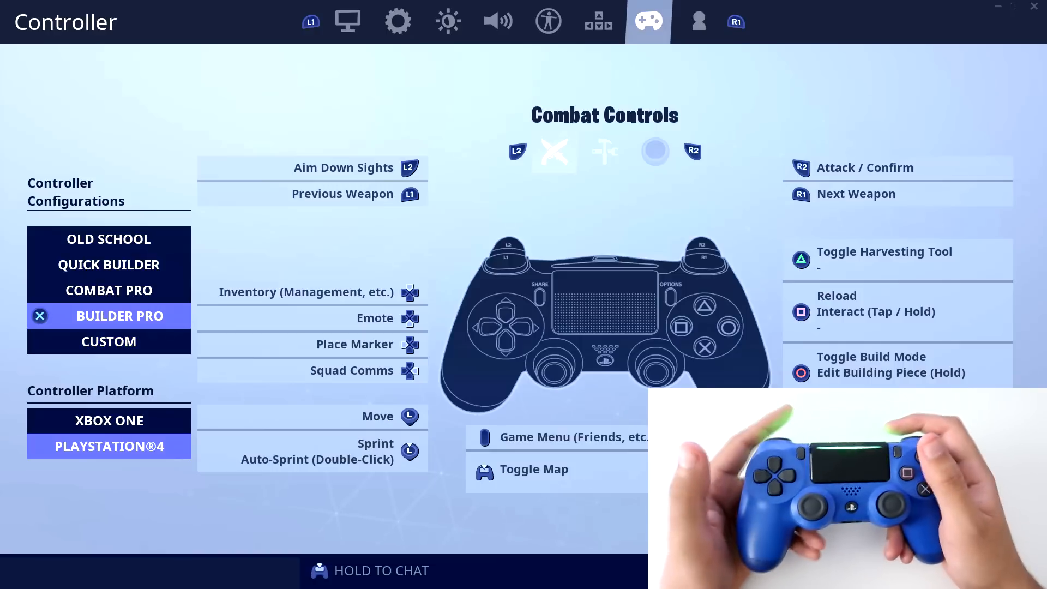